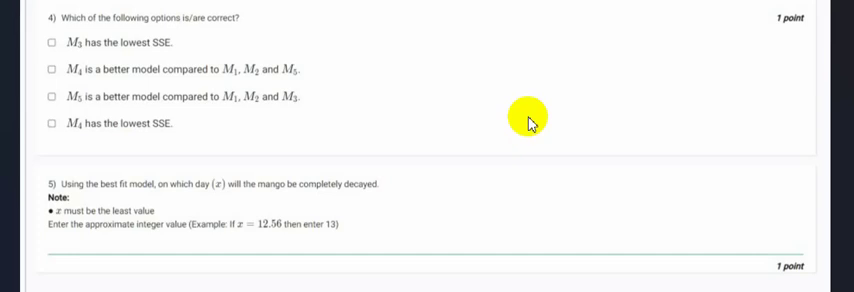
mouse_move(164, 22)
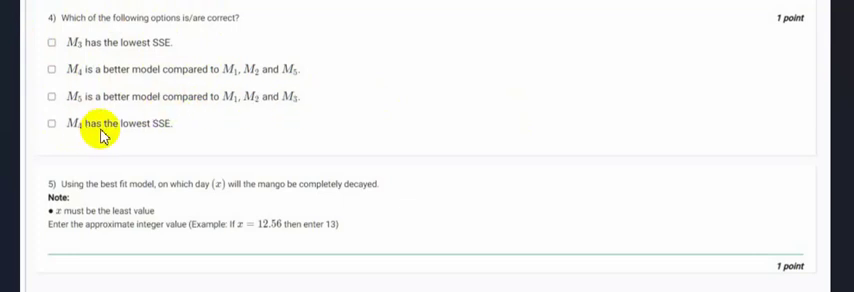
mouse_move(356, 204)
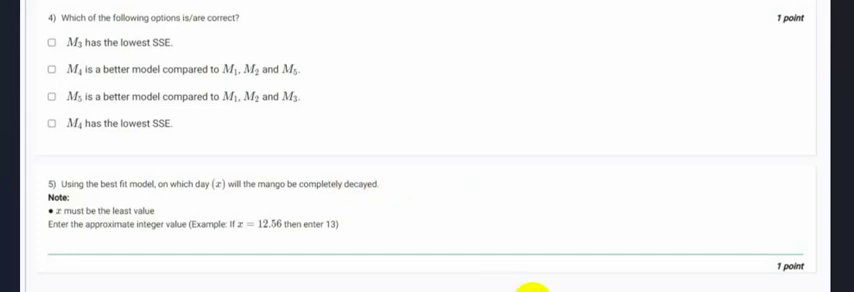
scroll(down, 3)
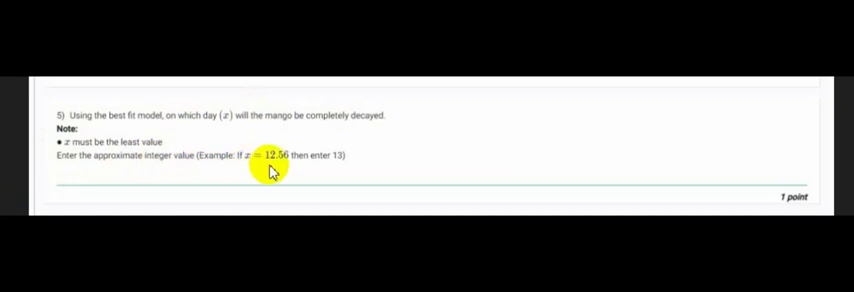